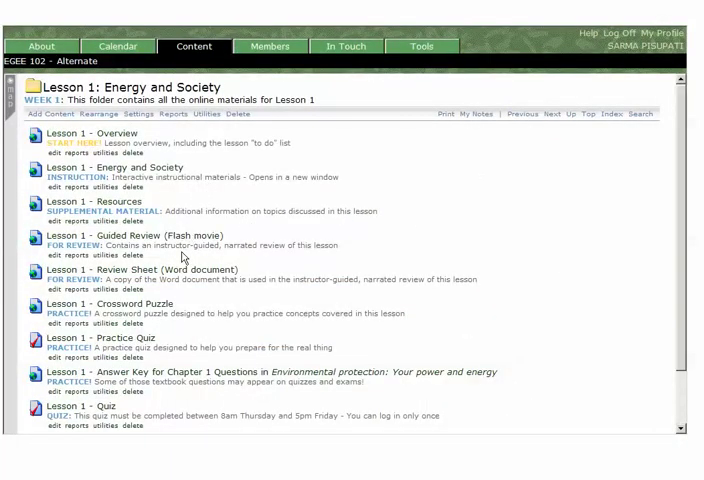
pyautogui.moveTo(470, 428)
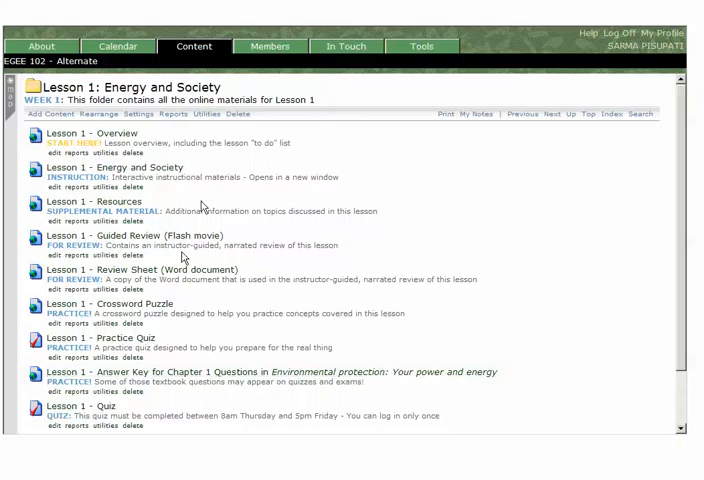
pyautogui.moveTo(178, 172)
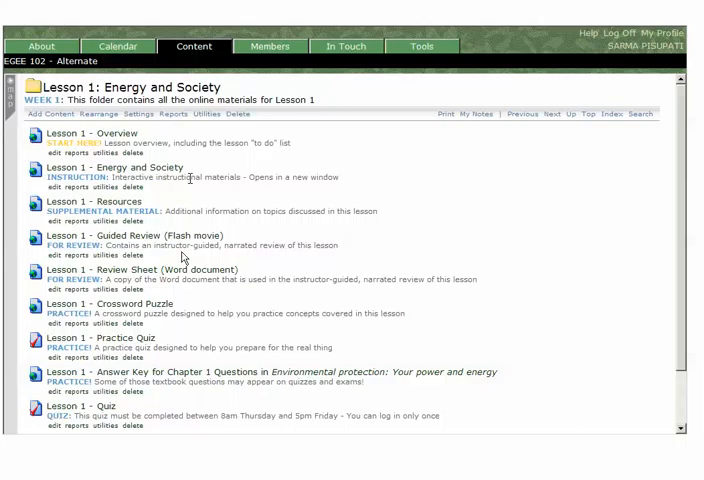
pyautogui.moveTo(194, 188)
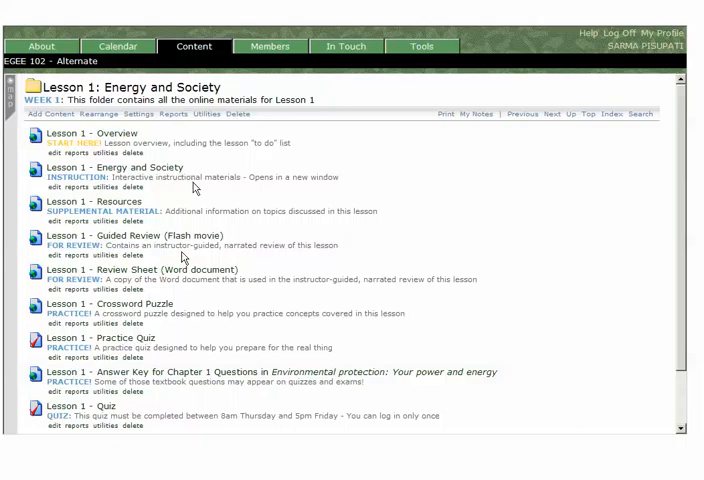